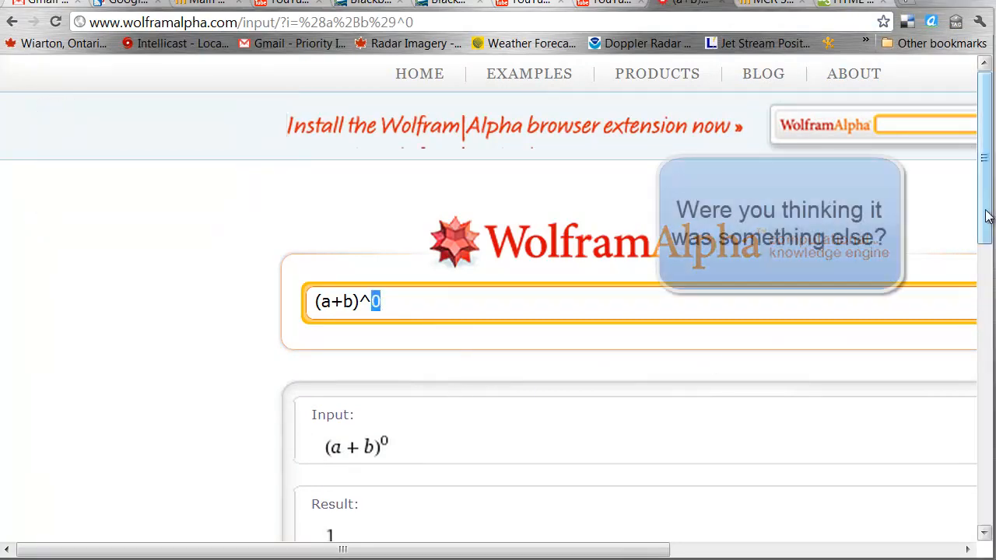
Step: Enter 2 as the a¹b coefficient in the (a+b)² row
{"action": "scroll", "scroll_direction": "down", "scroll_amount": 3}
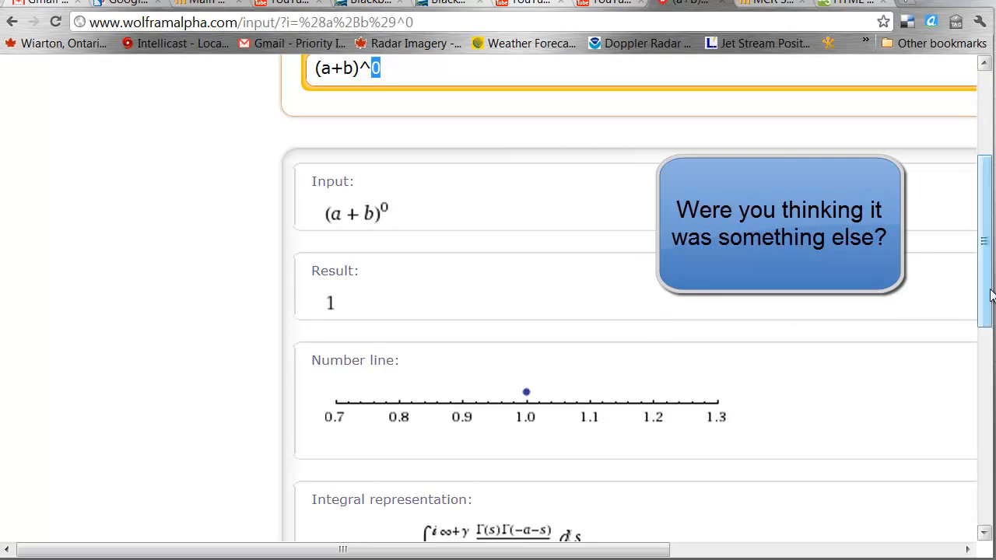
{"action": "scroll", "scroll_direction": "up", "scroll_amount": 3}
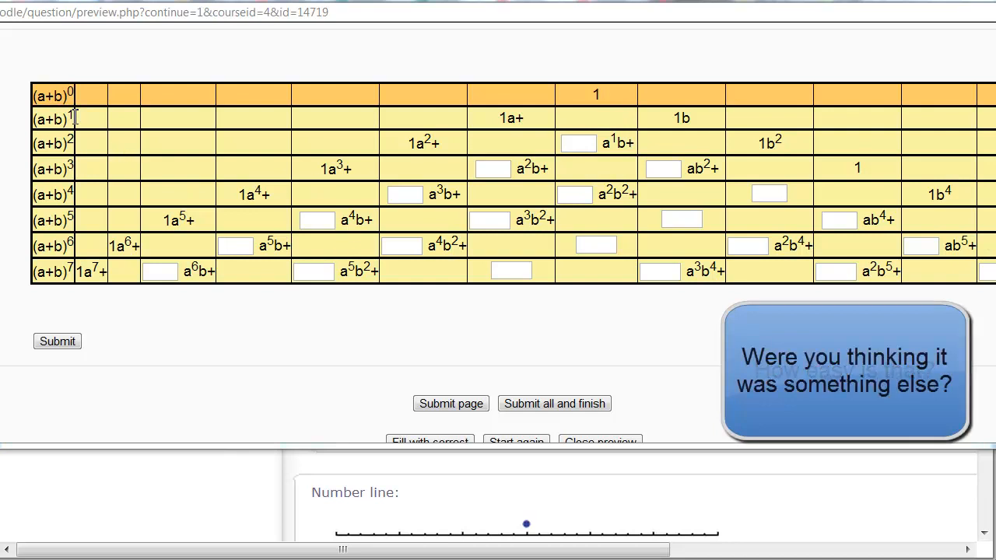
{"action": "mouse_move", "coordinate": [527, 130]}
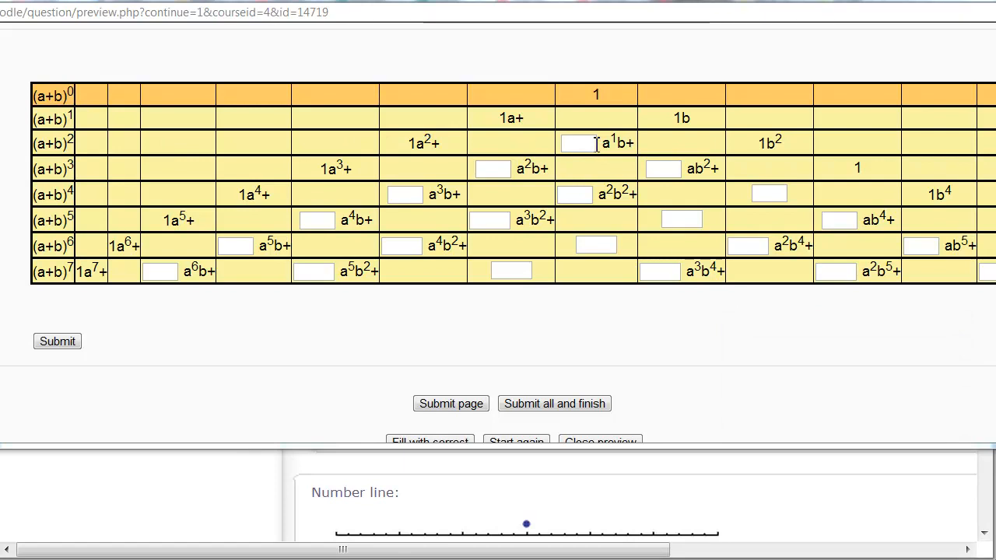
{"action": "type", "text": "2"}
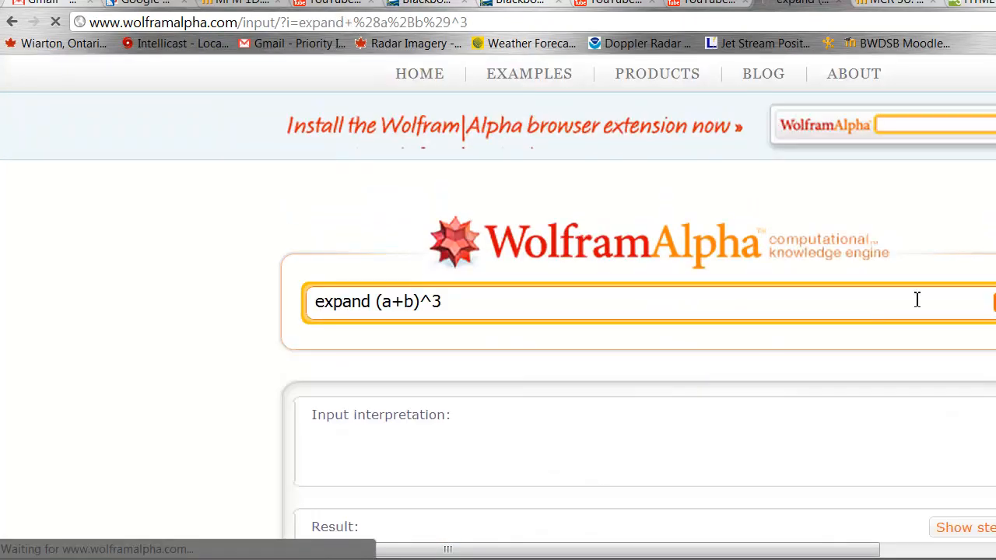
Step: Scroll to the Result showing a³ + 3a²b + 3ab² + b³
{"action": "scroll", "scroll_direction": "down", "scroll_amount": 3}
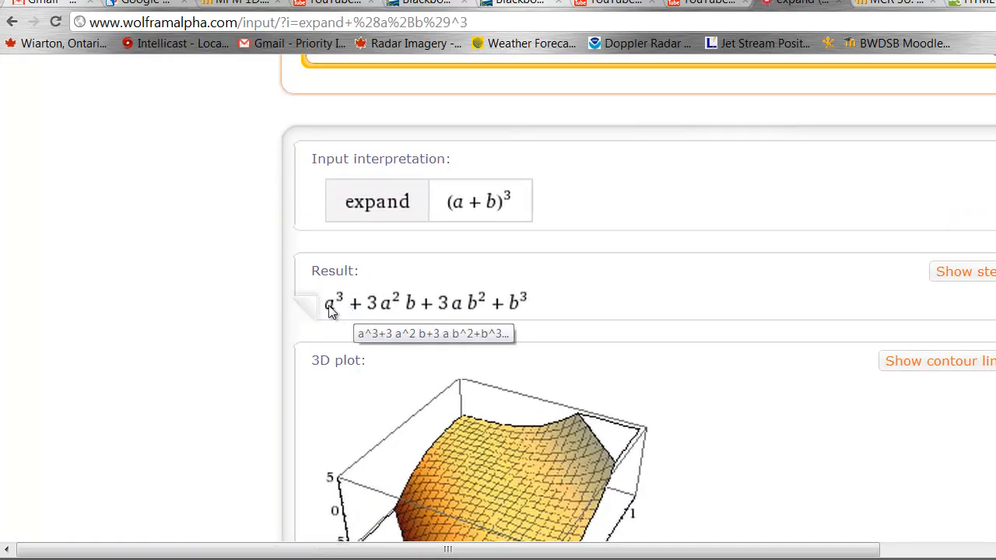
{"action": "mouse_move", "coordinate": [878, 299]}
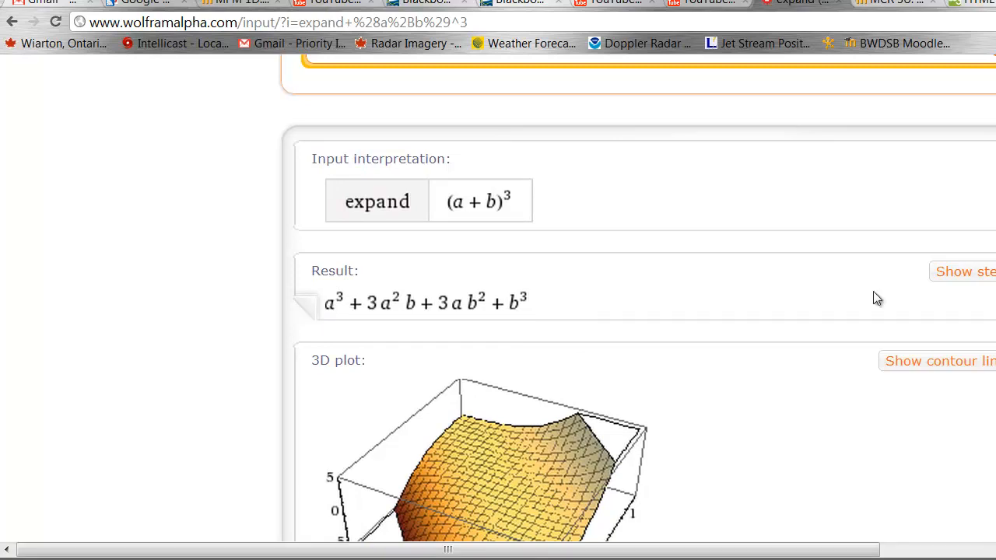
{"action": "mouse_move", "coordinate": [971, 280]}
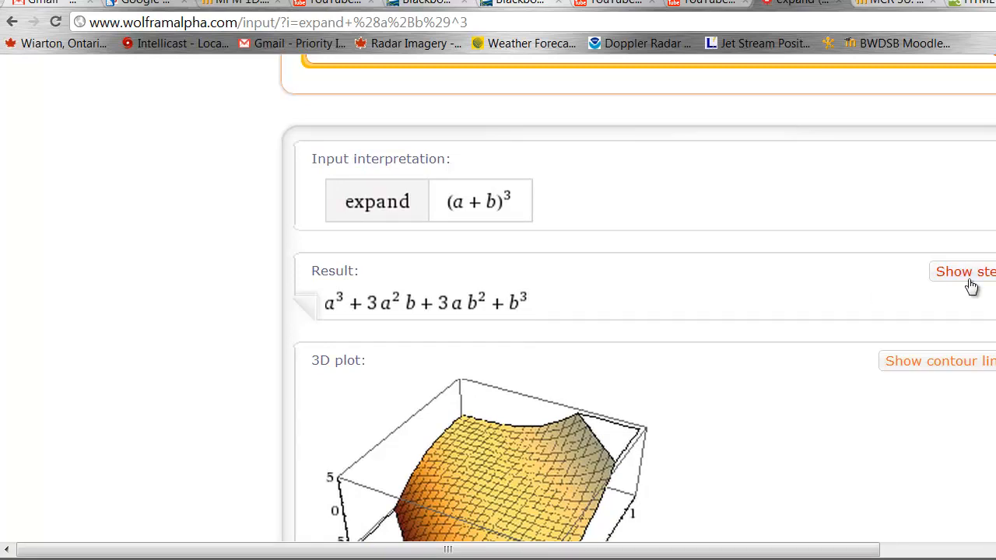
Step: Show steps for the (a+b)^3 Result and scroll through the multiplied-out factors
{"action": "left_click", "coordinate": [966, 270]}
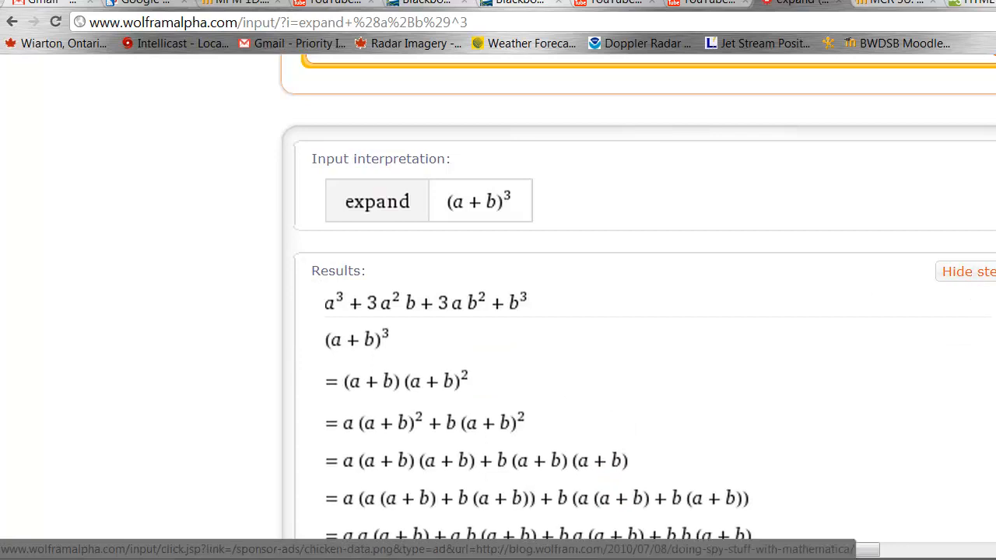
{"action": "scroll", "scroll_direction": "down", "scroll_amount": 3}
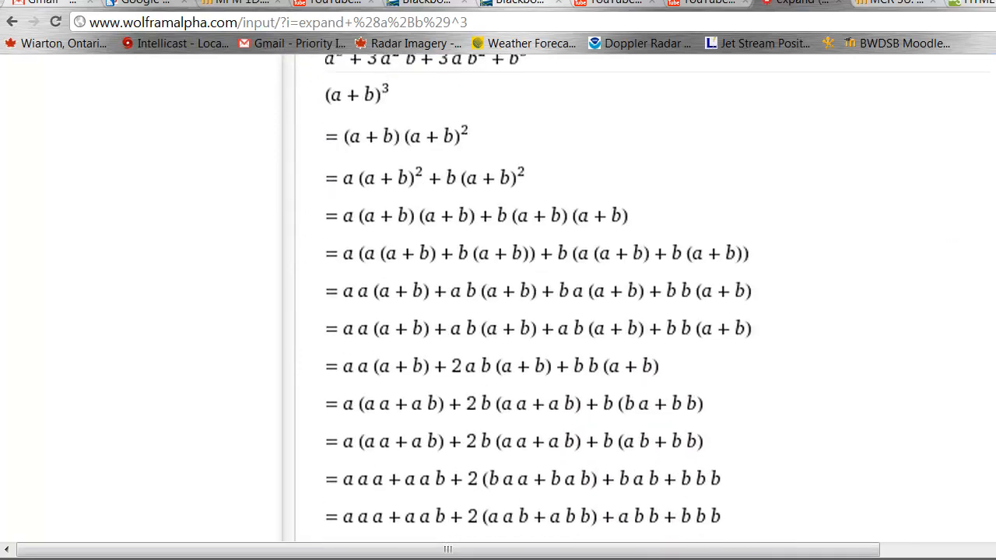
{"action": "scroll", "scroll_direction": "down", "scroll_amount": 3}
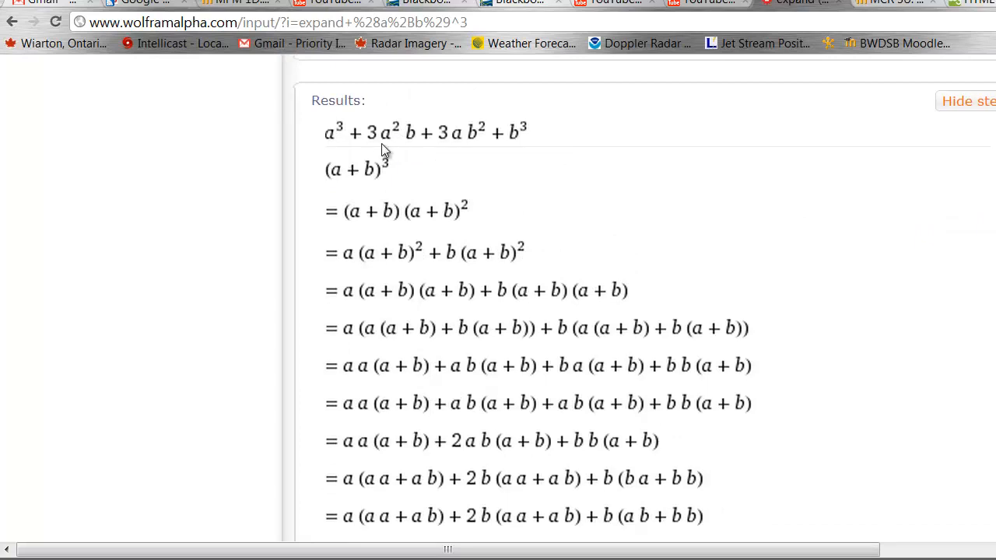
{"action": "mouse_move", "coordinate": [409, 134]}
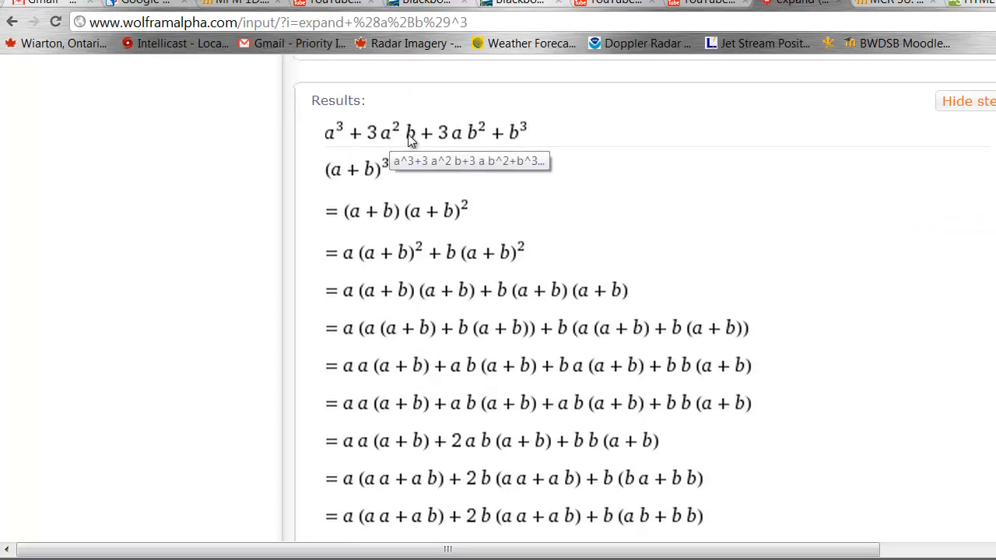
{"action": "scroll", "scroll_direction": "down", "scroll_amount": 3}
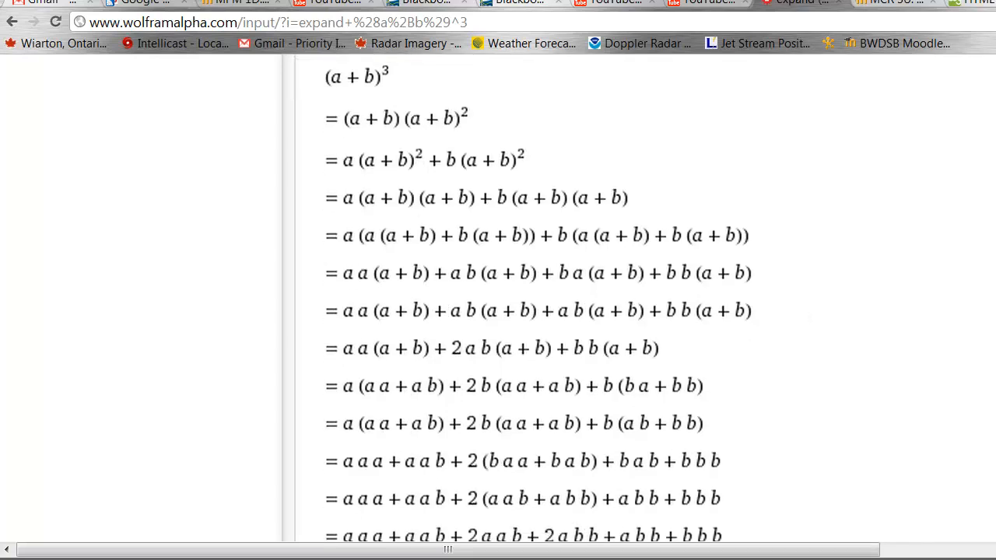
{"action": "scroll", "scroll_direction": "down", "scroll_amount": 3}
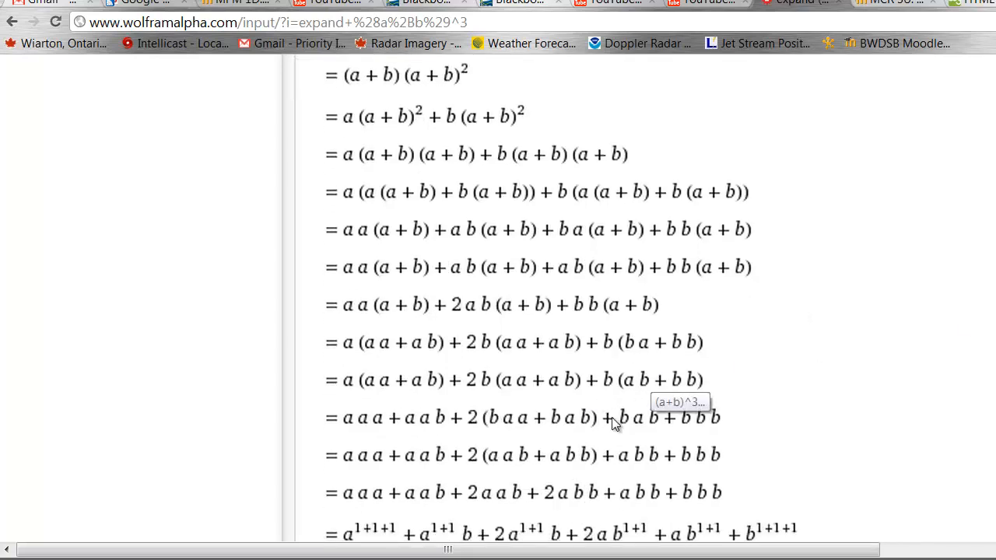
{"action": "mouse_move", "coordinate": [428, 425]}
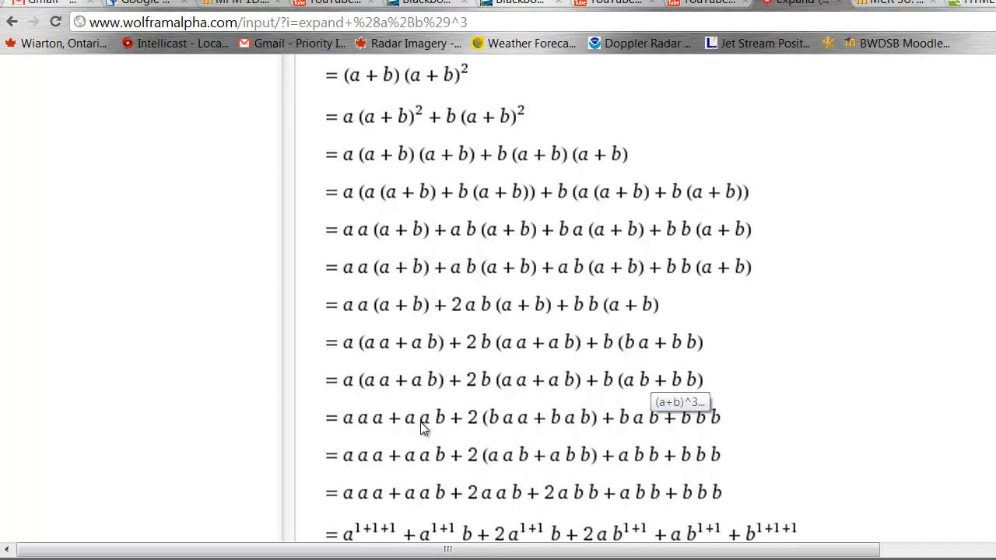
{"action": "mouse_move", "coordinate": [506, 430]}
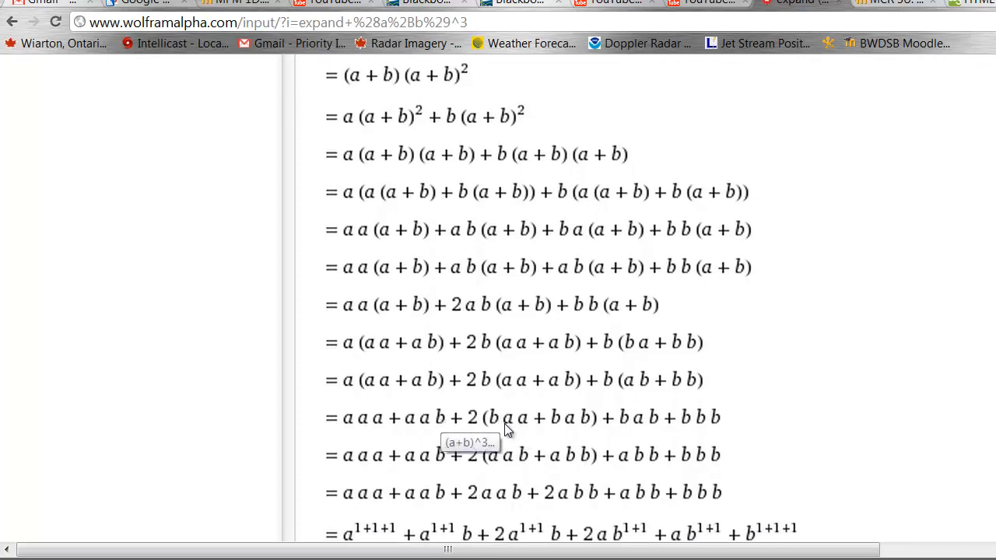
{"action": "mouse_move", "coordinate": [529, 424]}
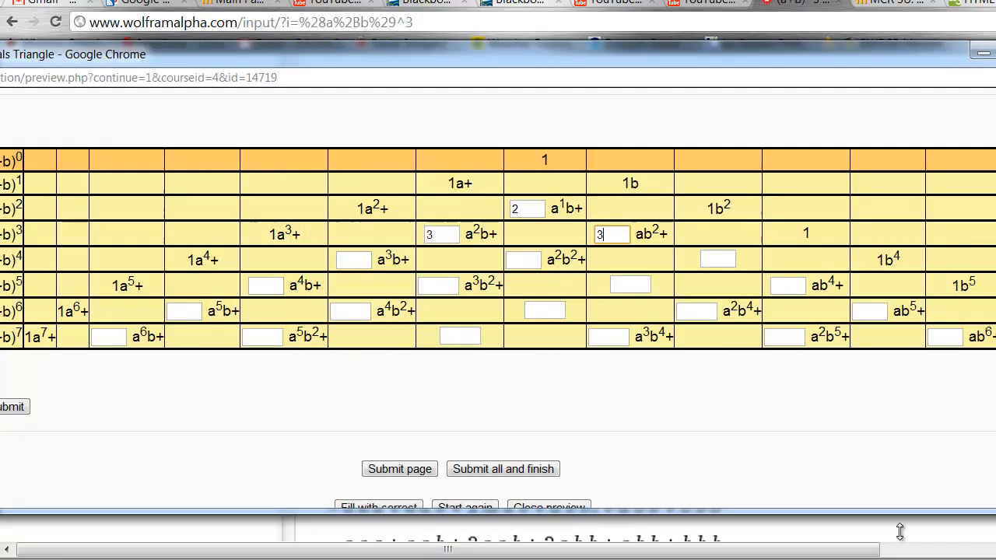
Step: Select the first coefficient box in the (a+b)⁴ row
{"action": "left_click", "coordinate": [354, 260]}
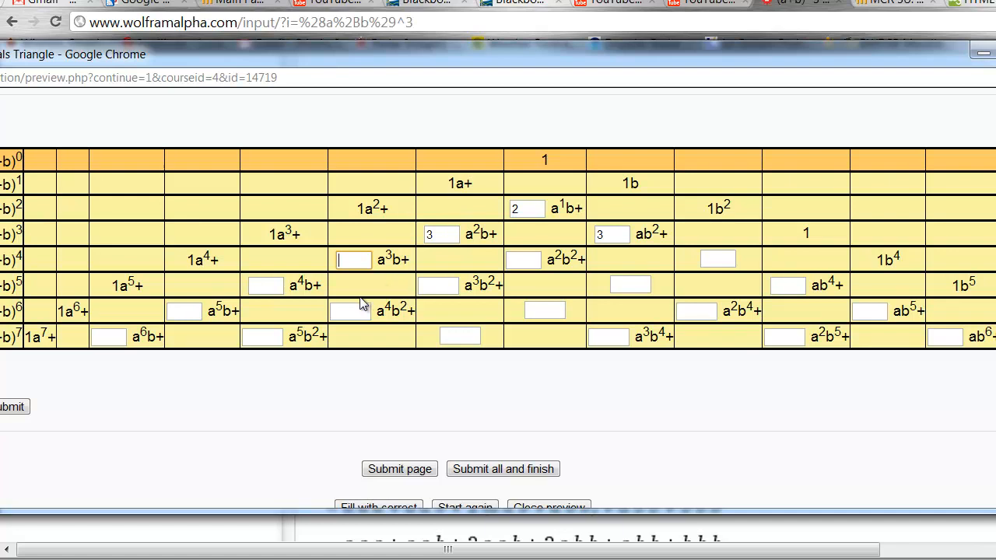
{"action": "mouse_move", "coordinate": [988, 236]}
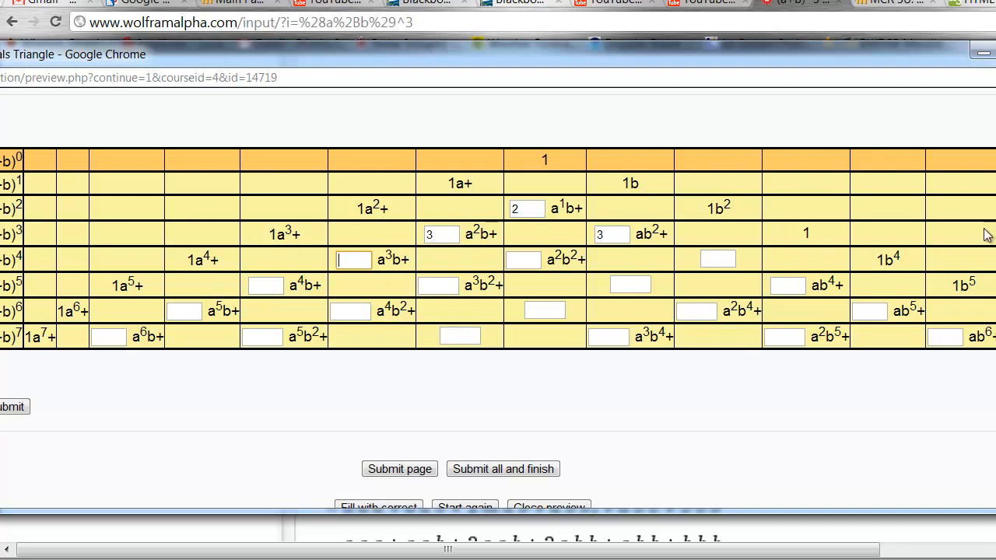
{"action": "mouse_move", "coordinate": [510, 367]}
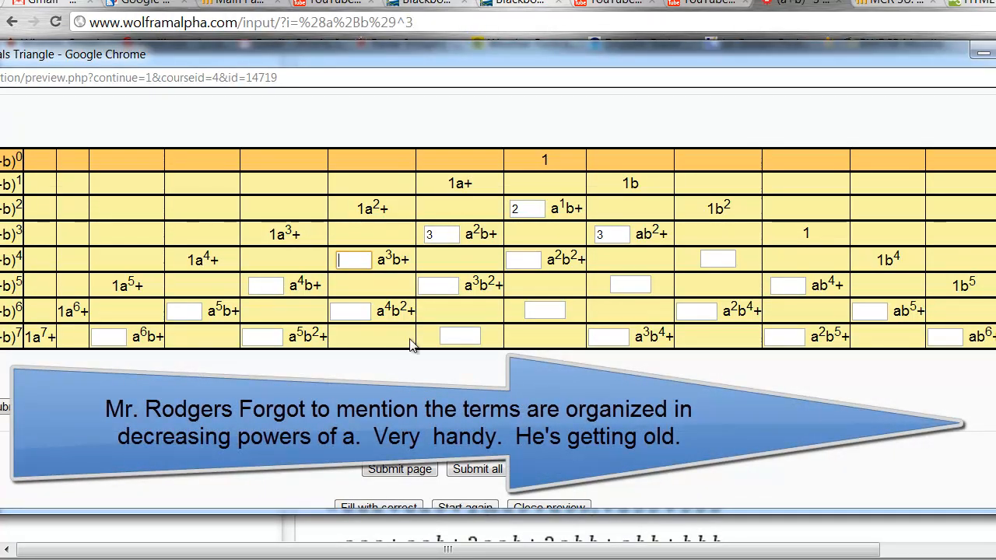
{"action": "mouse_move", "coordinate": [411, 358]}
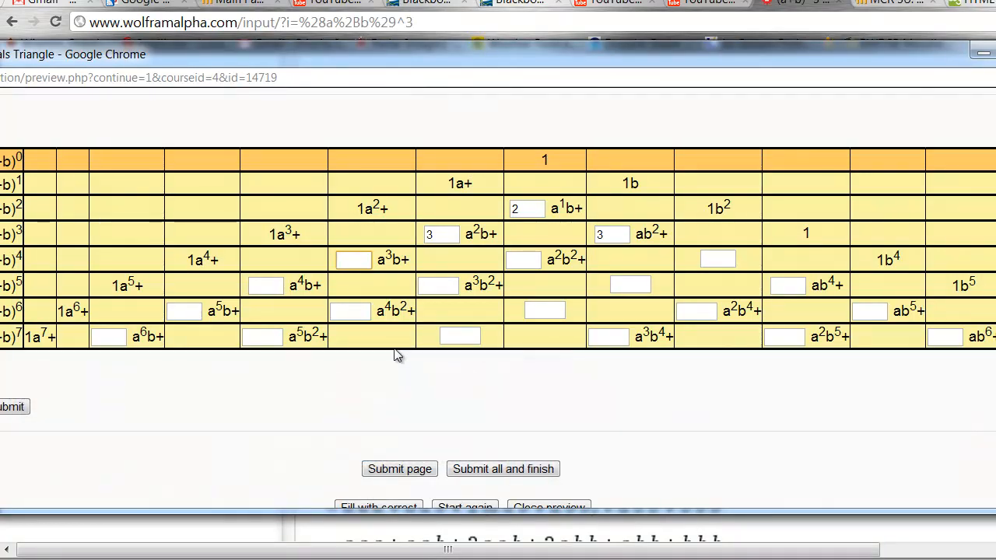
{"action": "mouse_move", "coordinate": [407, 377]}
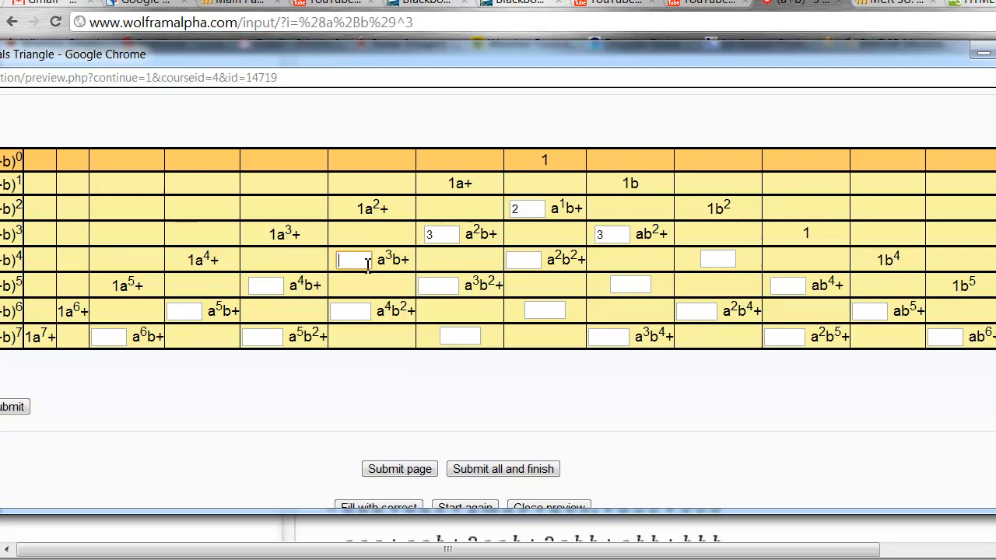
{"action": "mouse_move", "coordinate": [786, 325]}
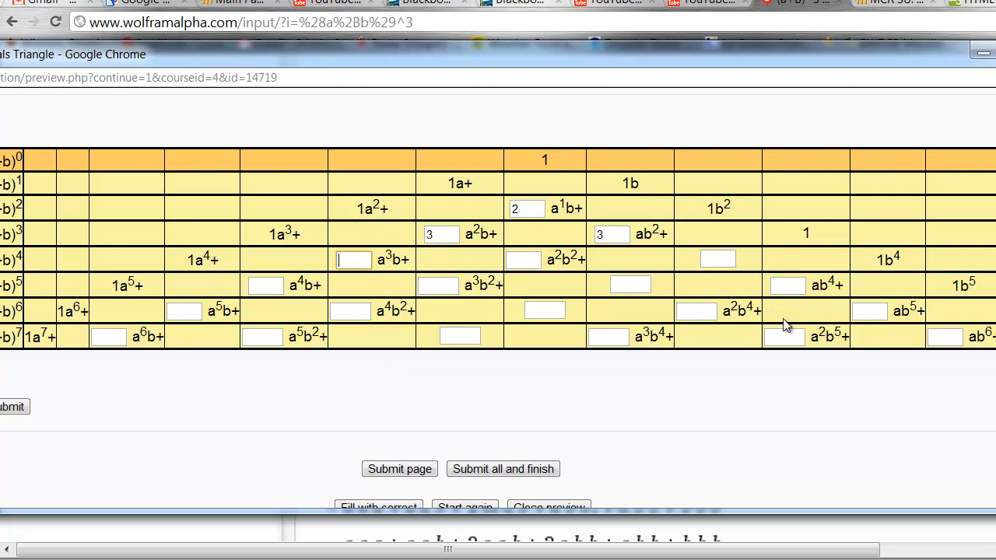